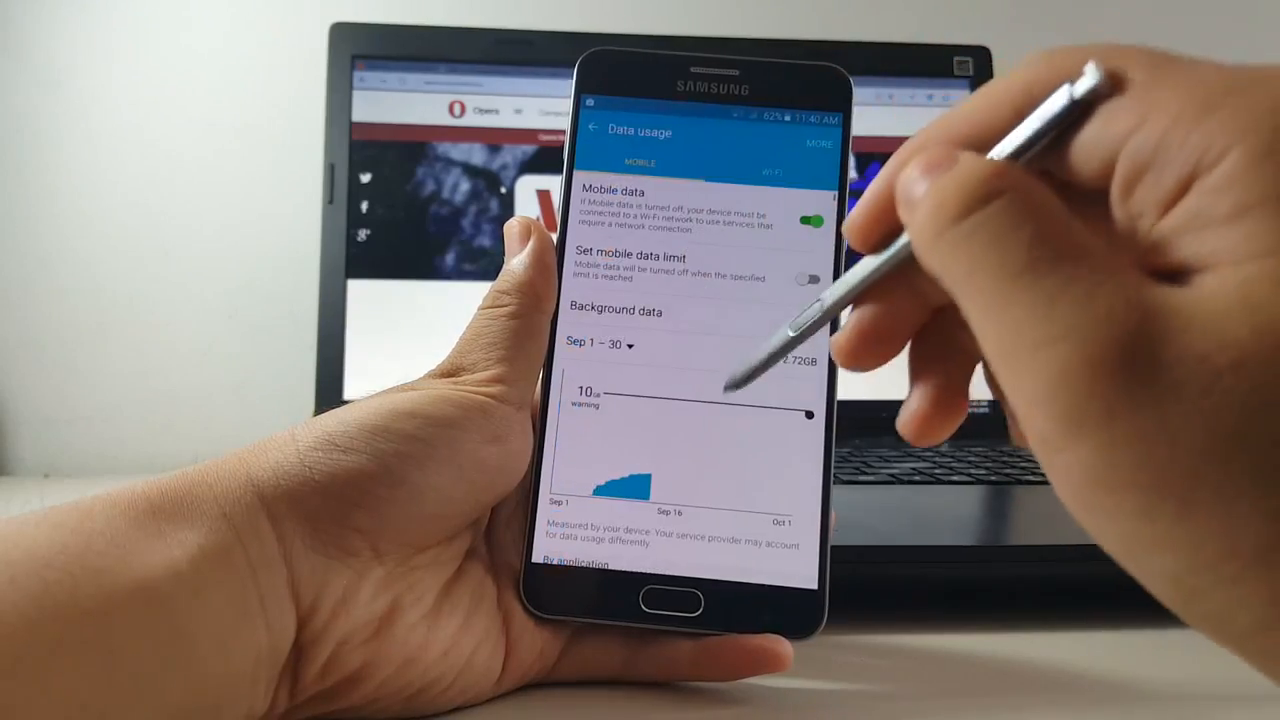
Open Opera Max from the 'Successfully installed' notification in the shade
scroll(down, 3)
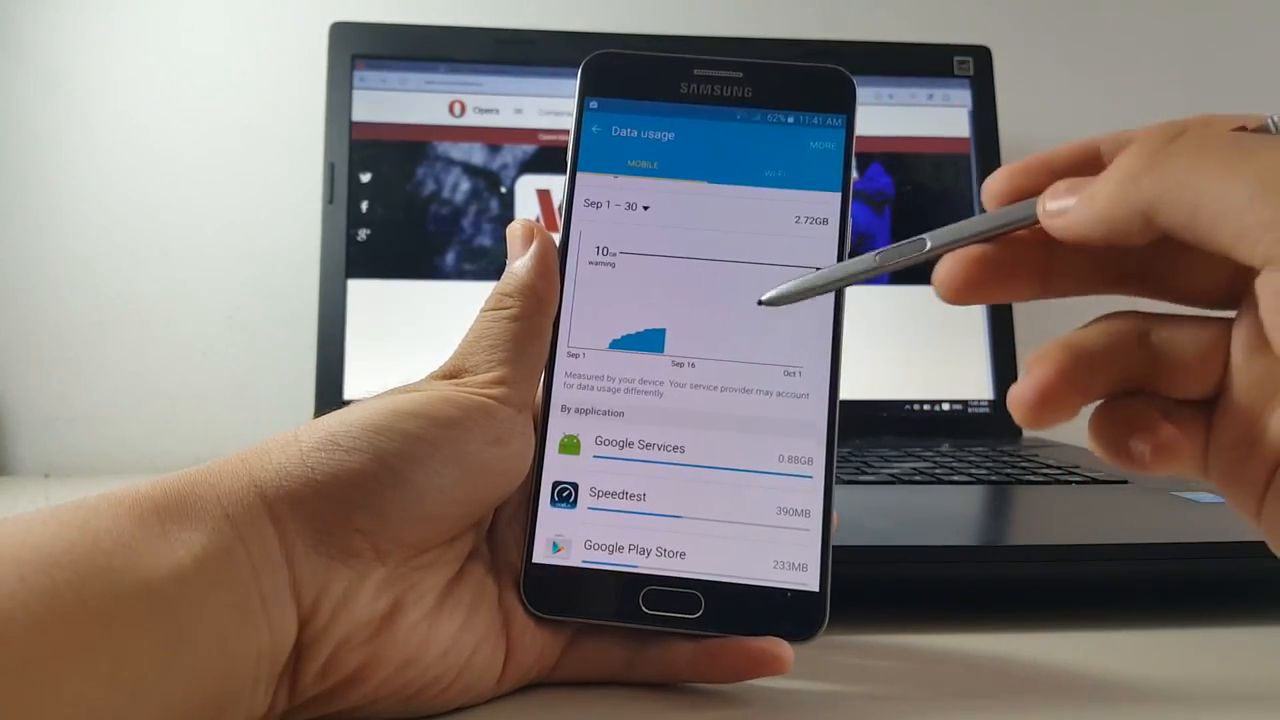
scroll(down, 3)
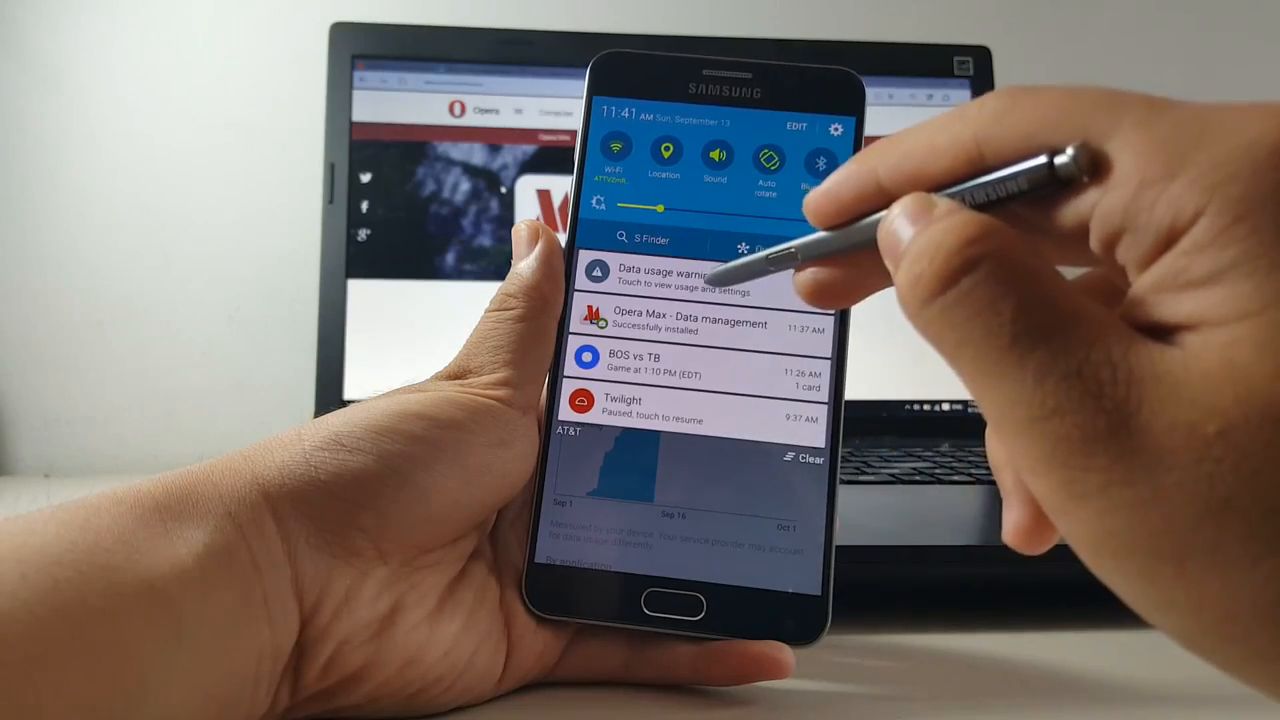
click(660, 283)
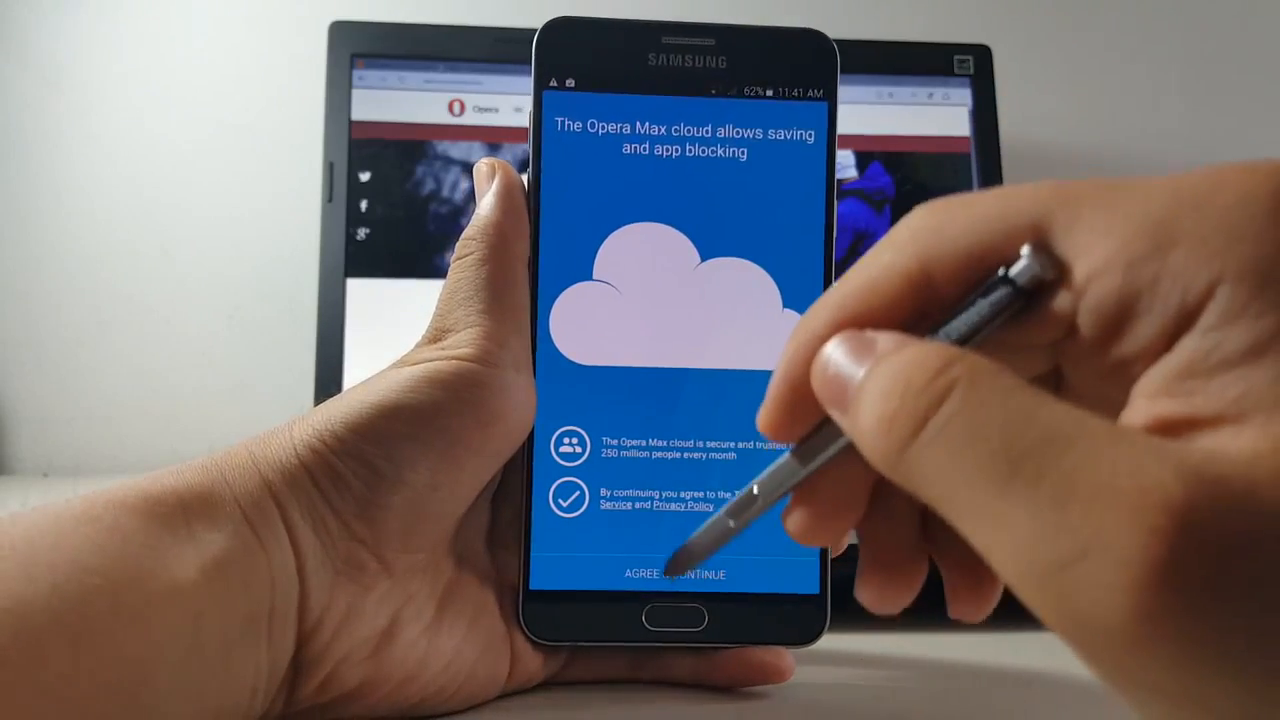
Accept the Opera Max cloud terms with AGREE & CONTINUE
click(676, 574)
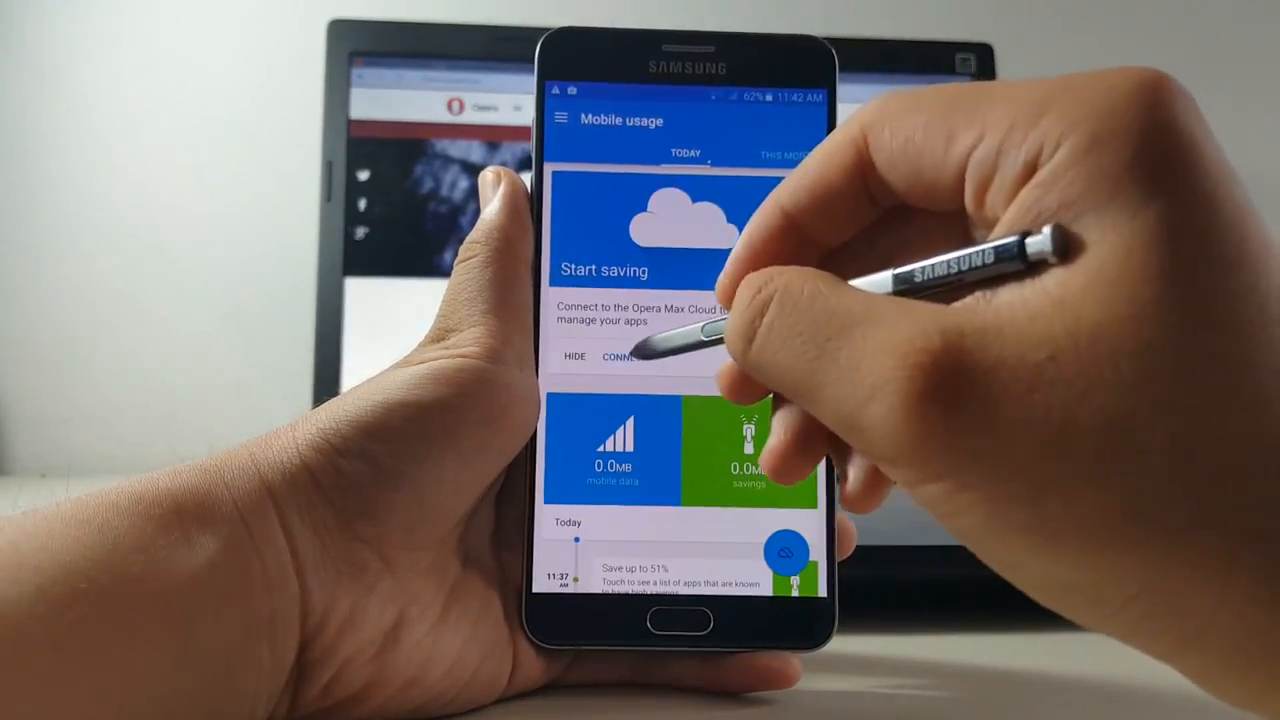
Connect to the Opera Max cloud and switch on Wi-Fi usage savings in the menu
click(617, 356)
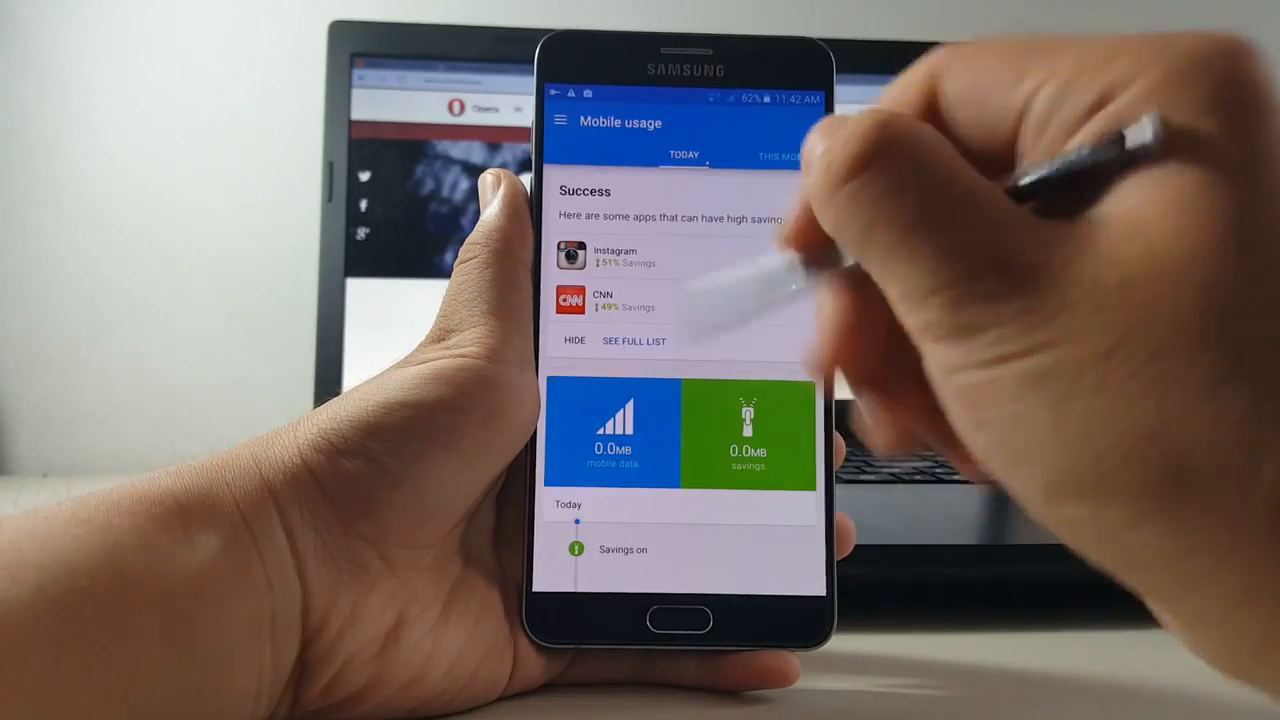
click(559, 121)
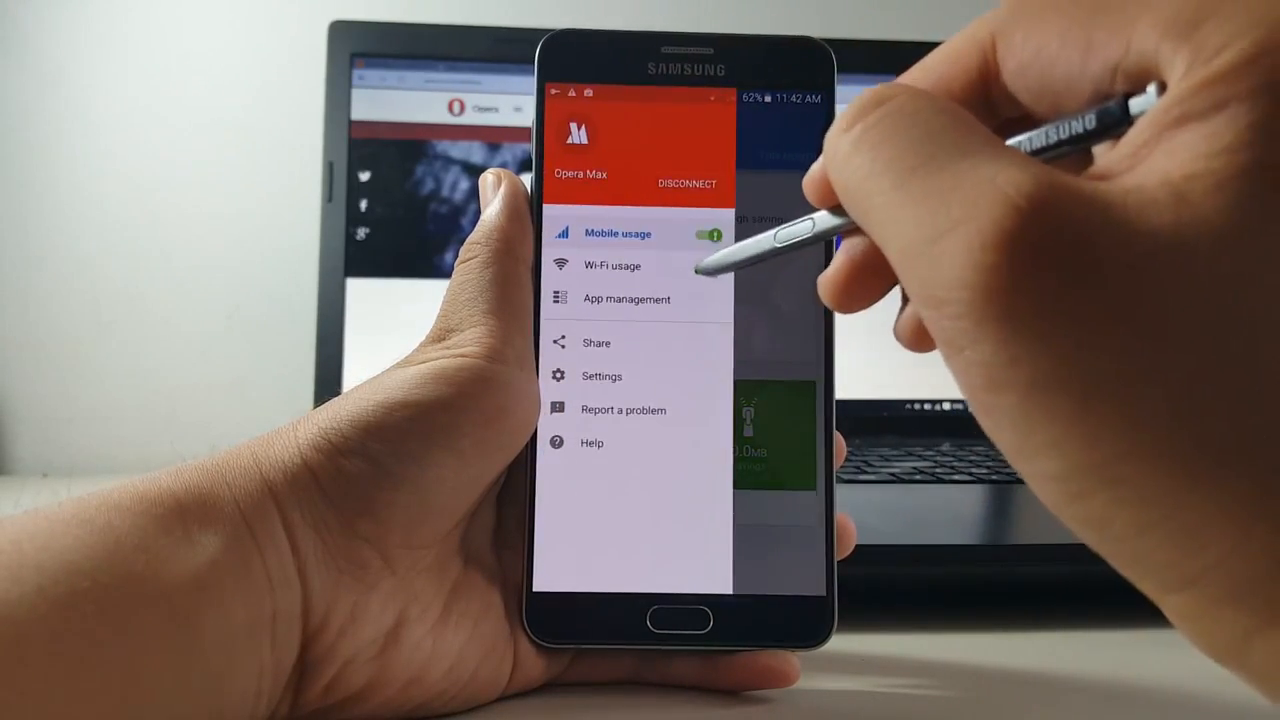
click(707, 265)
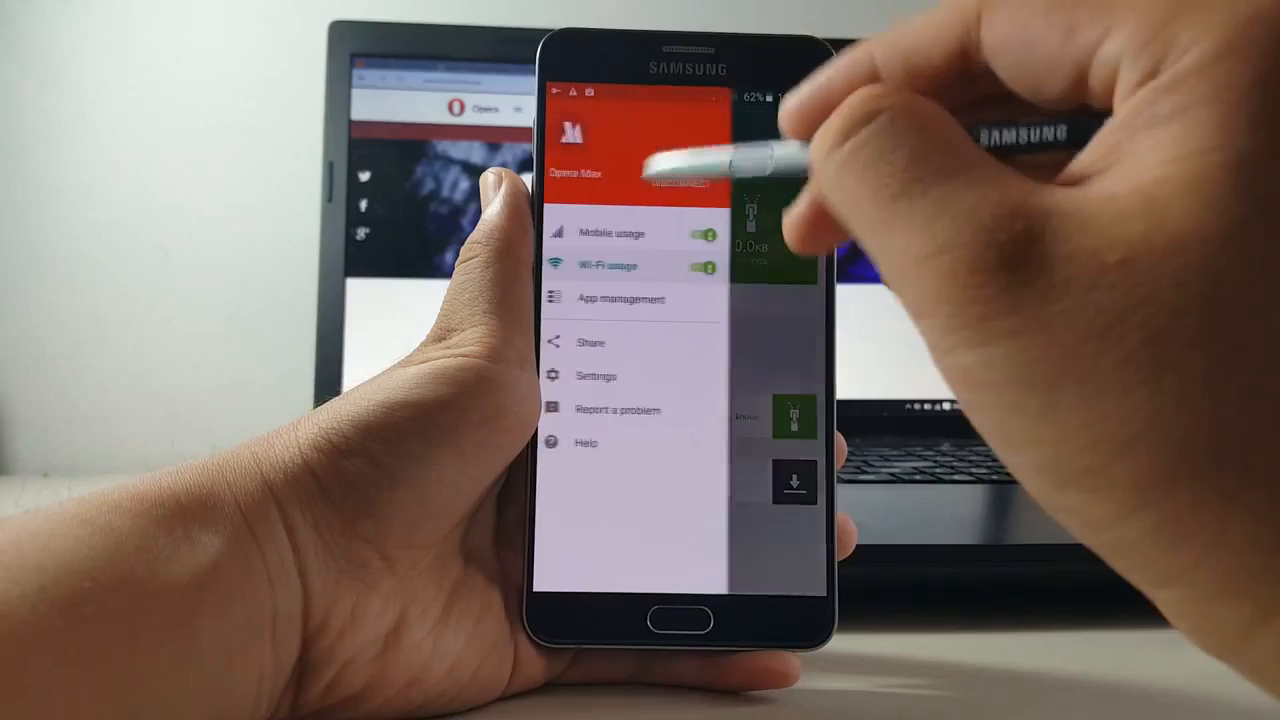
click(610, 233)
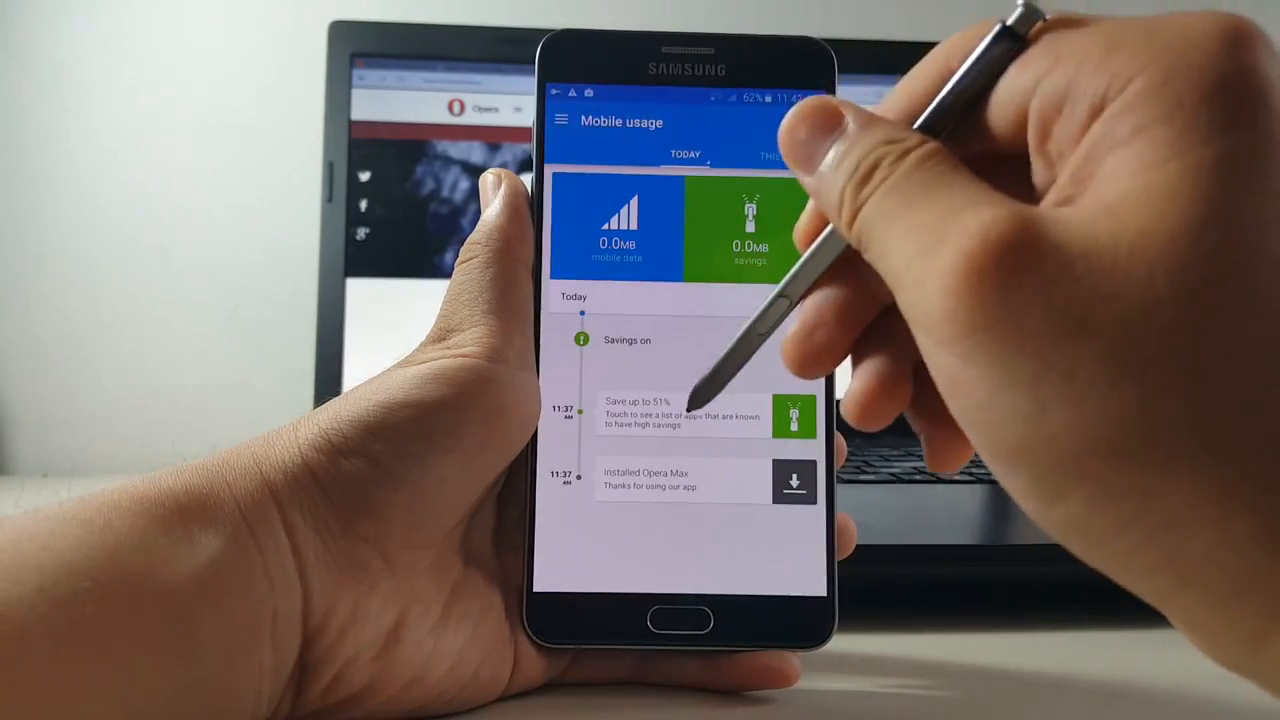
click(680, 410)
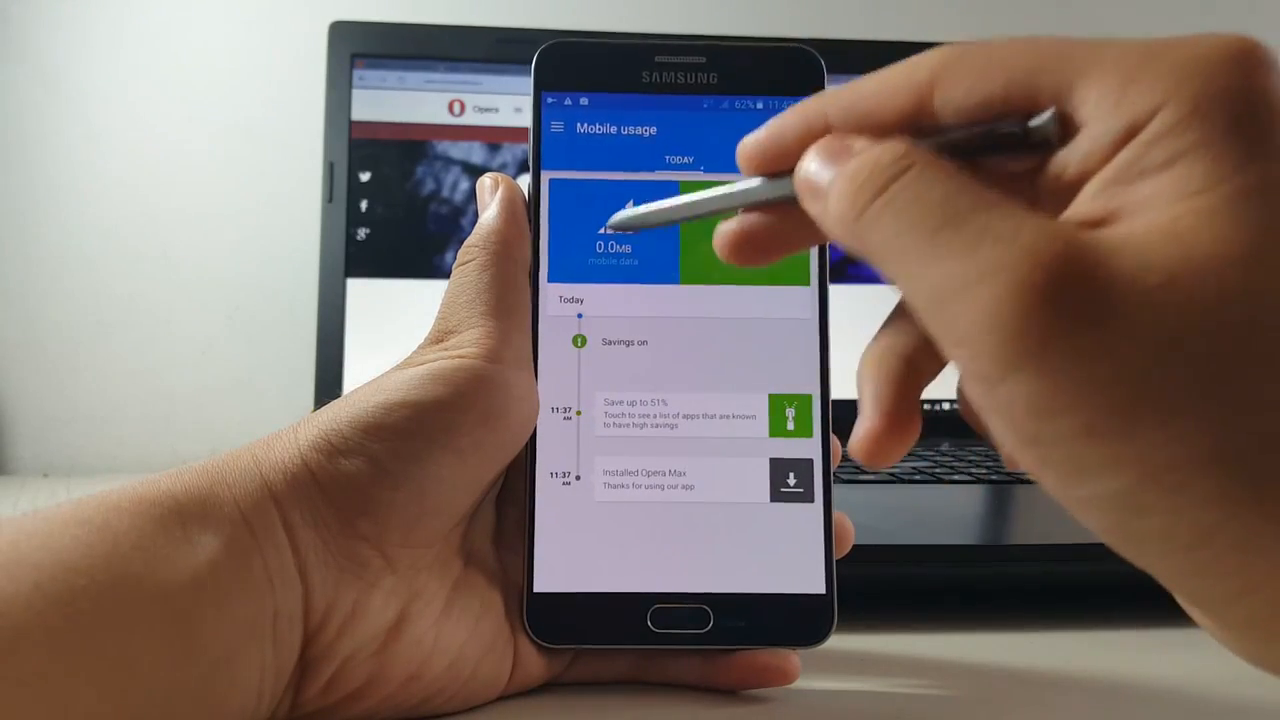
Open App management and scroll through the apps' mobile data access list
click(556, 128)
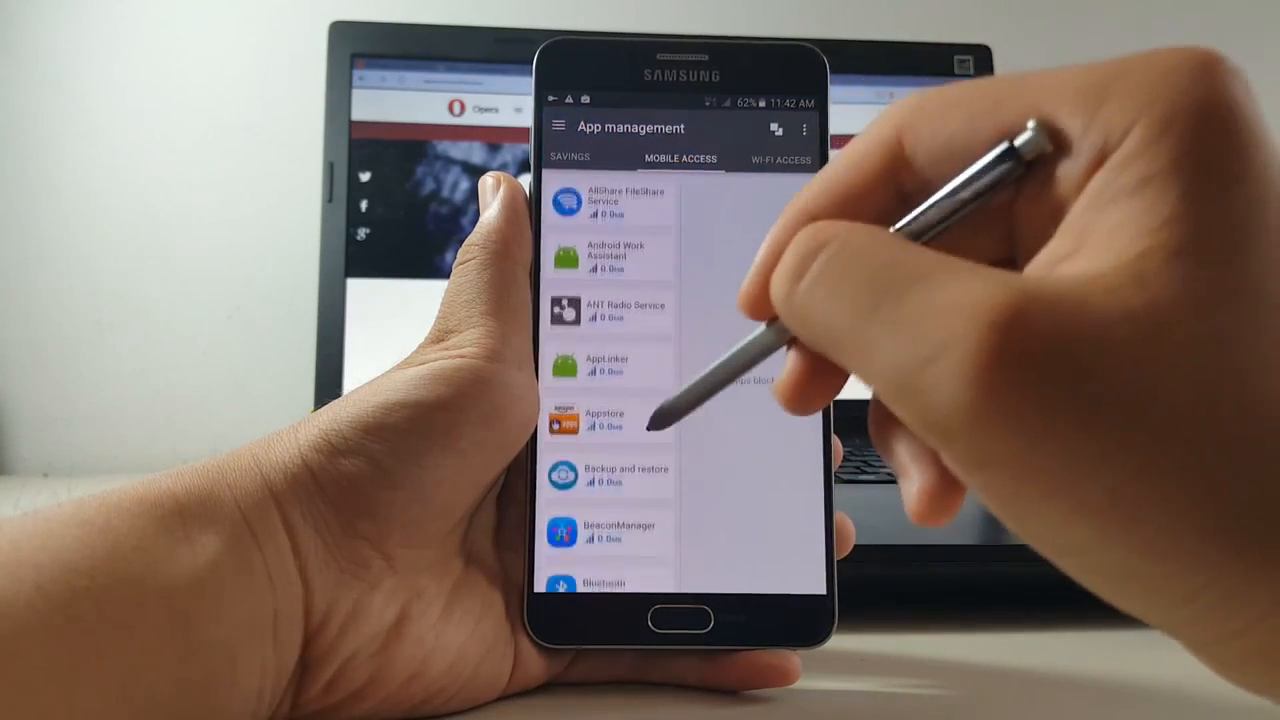
scroll(down, 3)
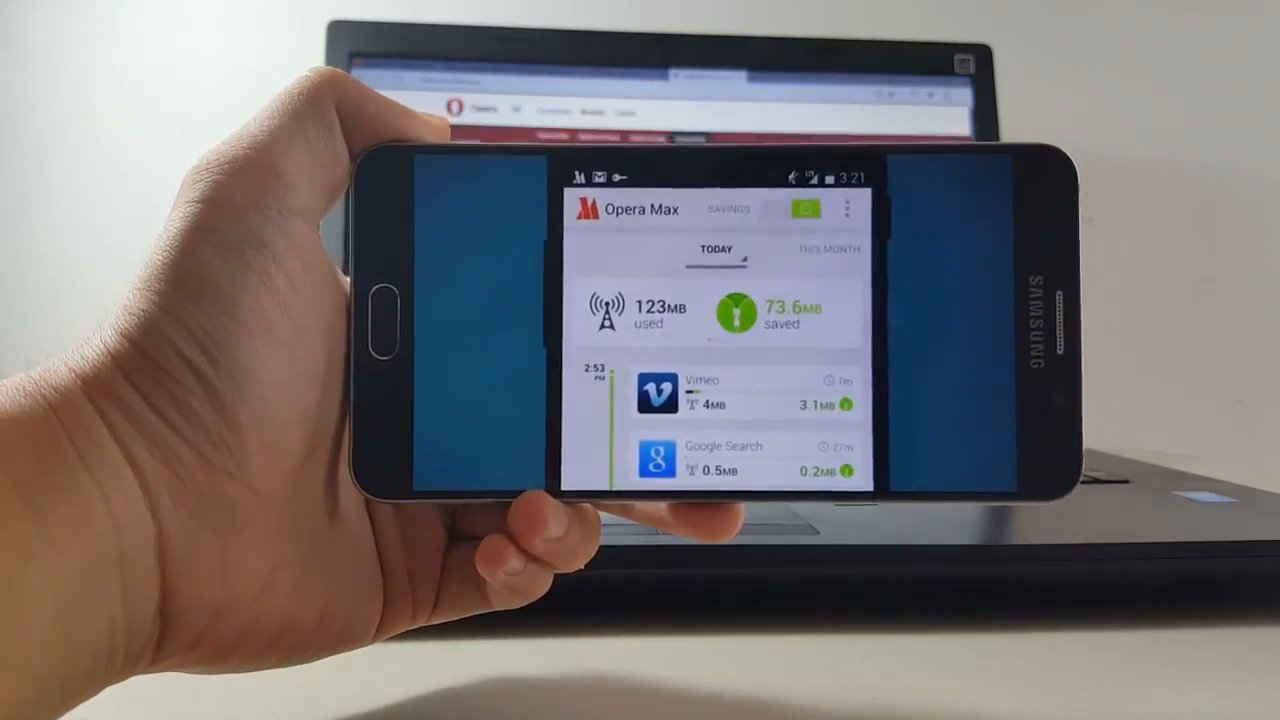
scroll(down, 3)
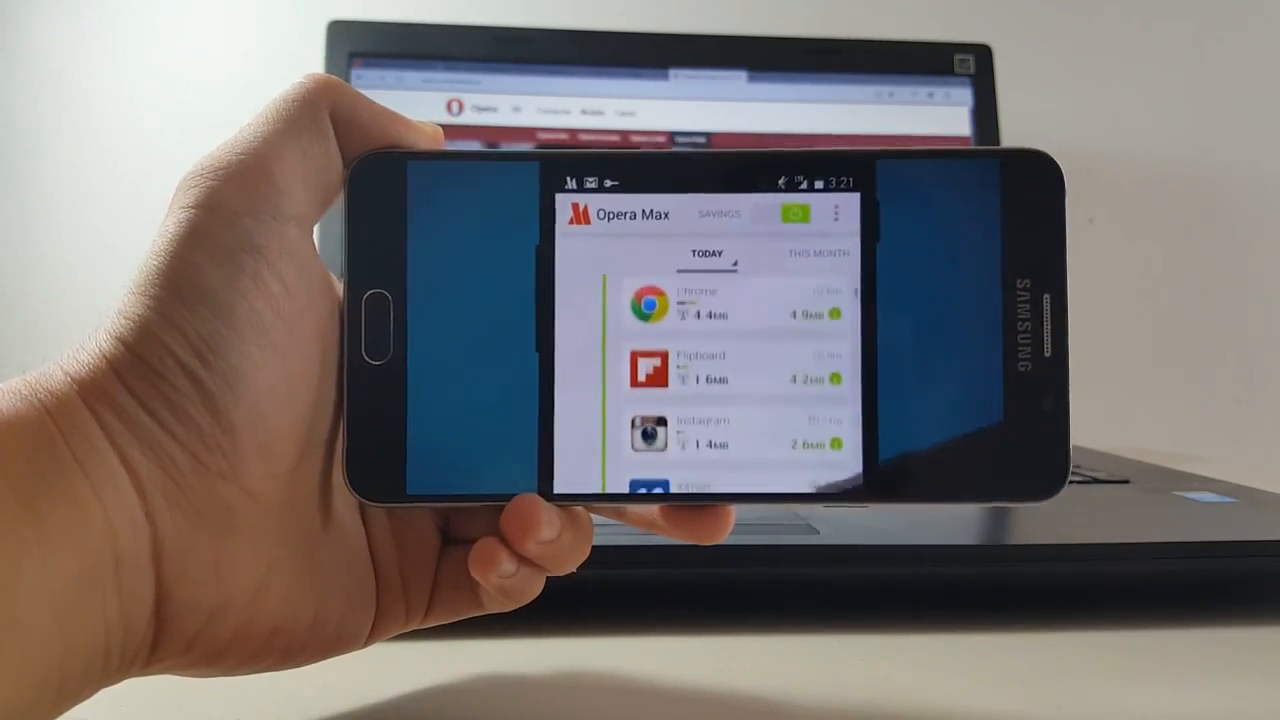